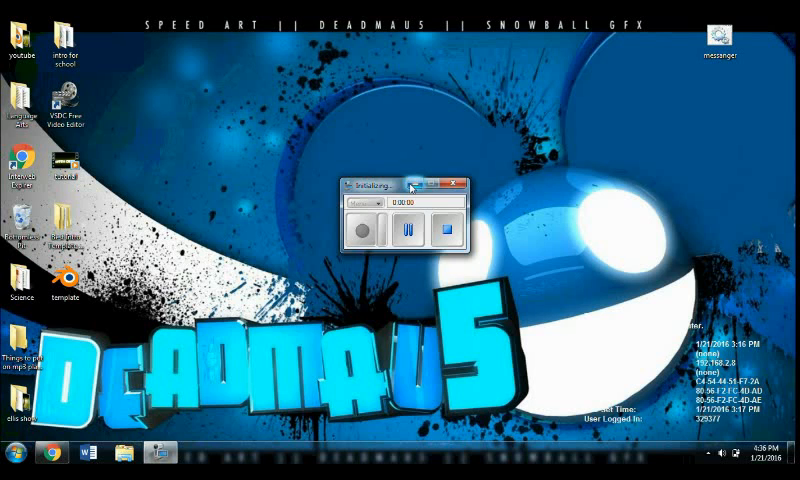
Search YouTube for 'blender intro' and scroll through the template results.
left_click(457, 182)
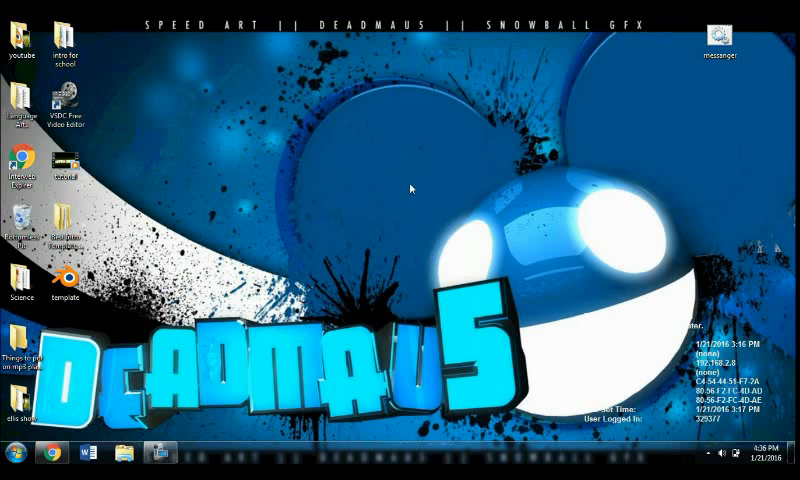
mouse_move(364, 223)
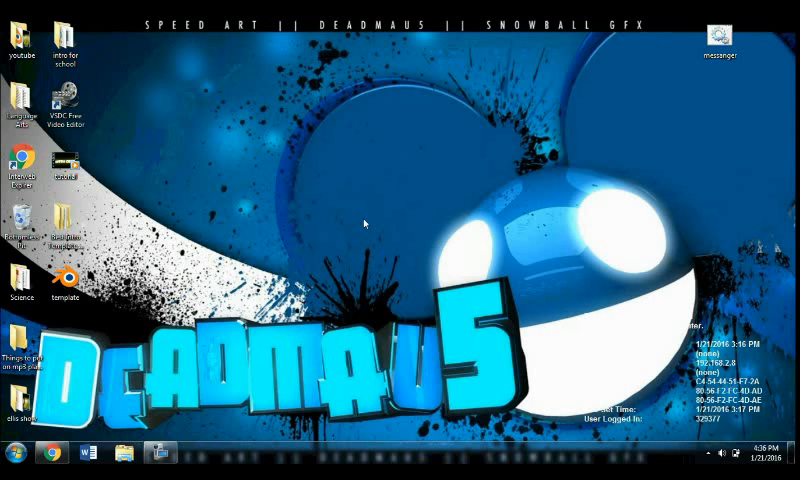
left_click(719, 38)
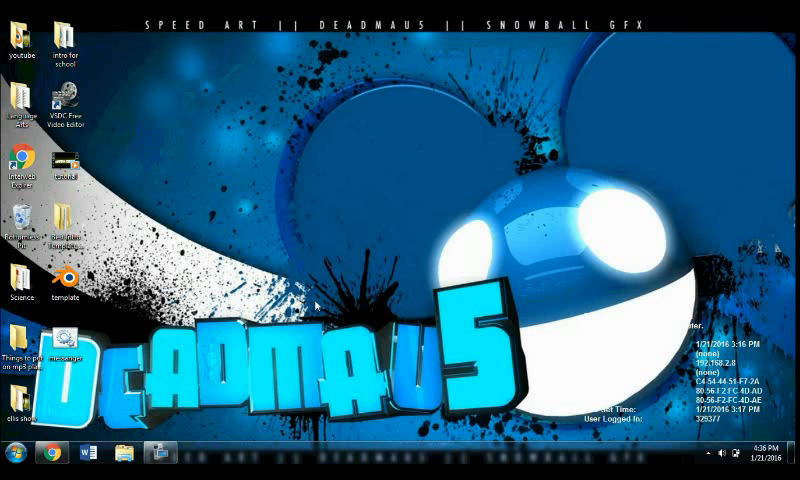
mouse_move(105, 396)
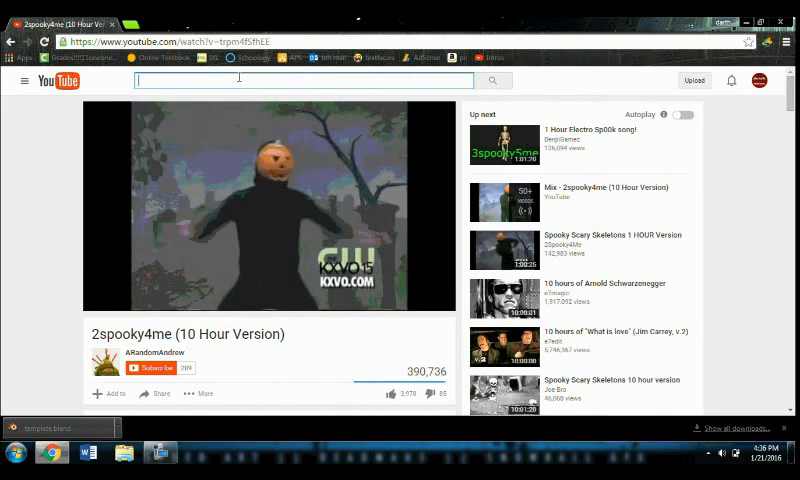
type("blender intro templates")
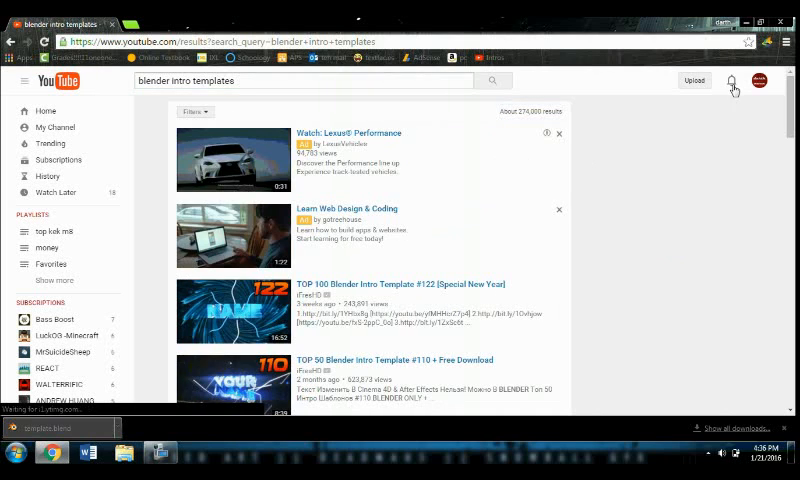
scroll("down", 3)
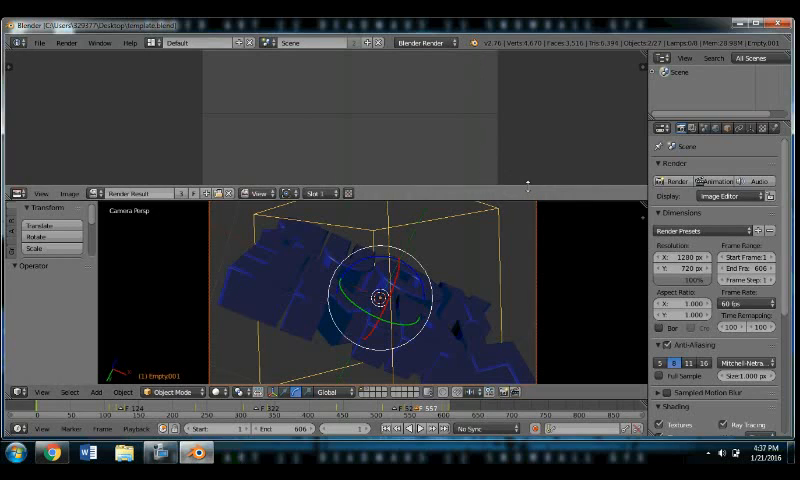
mouse_move(512, 165)
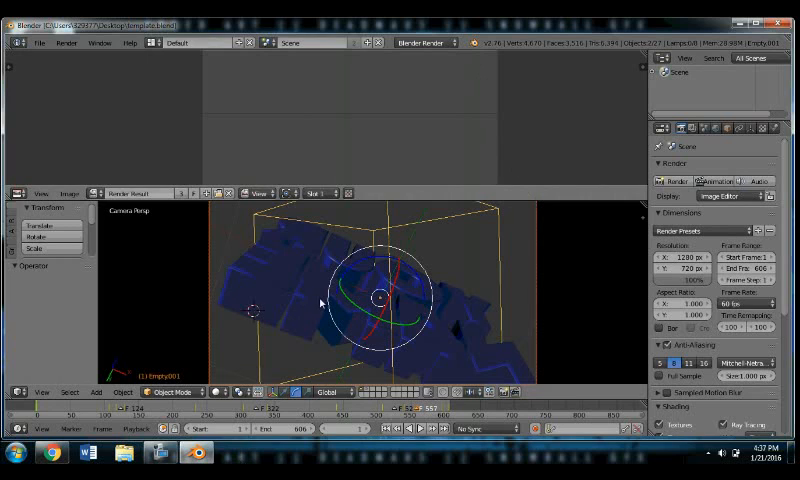
mouse_move(52, 407)
type("YOUR")
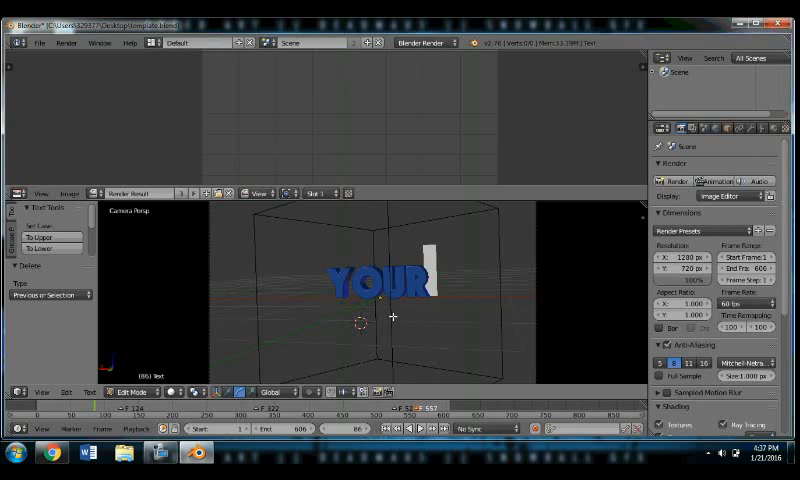
Retype the intro title text so it reads DARTH OWEN.
type("d")
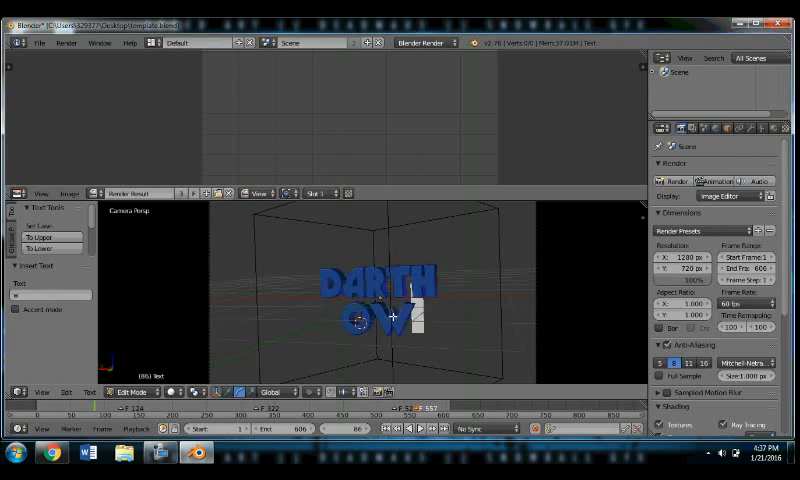
type("EN")
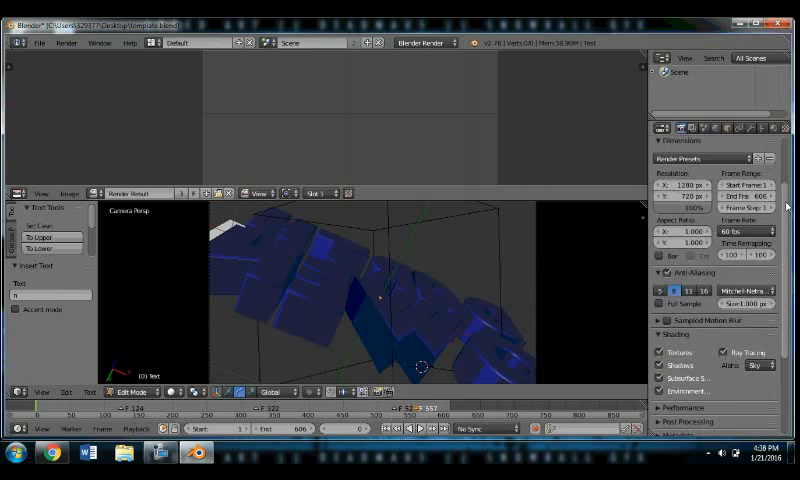
Point render output to the youtube folder and set file format to AVI JPEG.
scroll("down", 3)
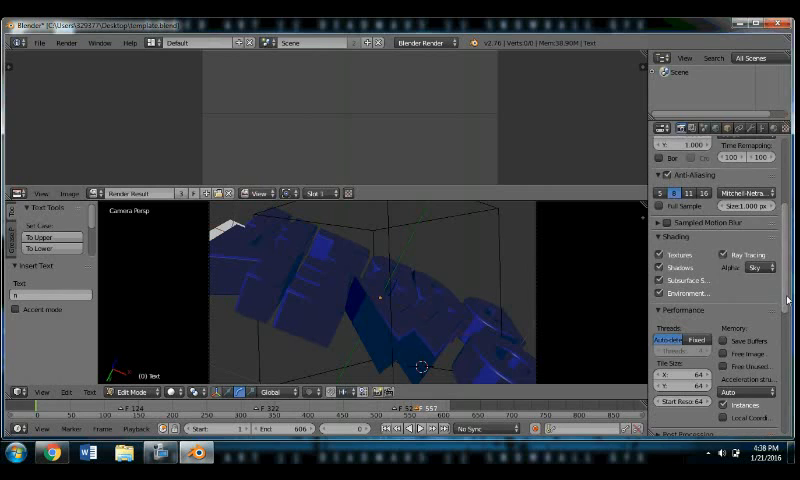
scroll("down", 3)
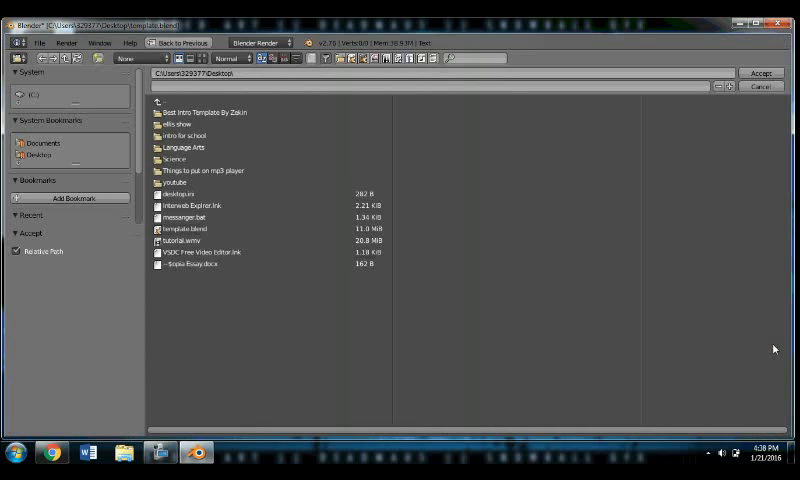
left_click(200, 252)
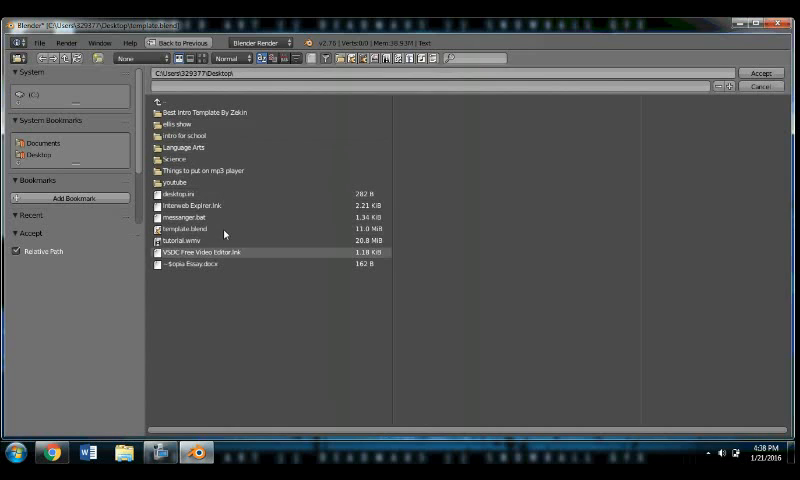
double_click(174, 181)
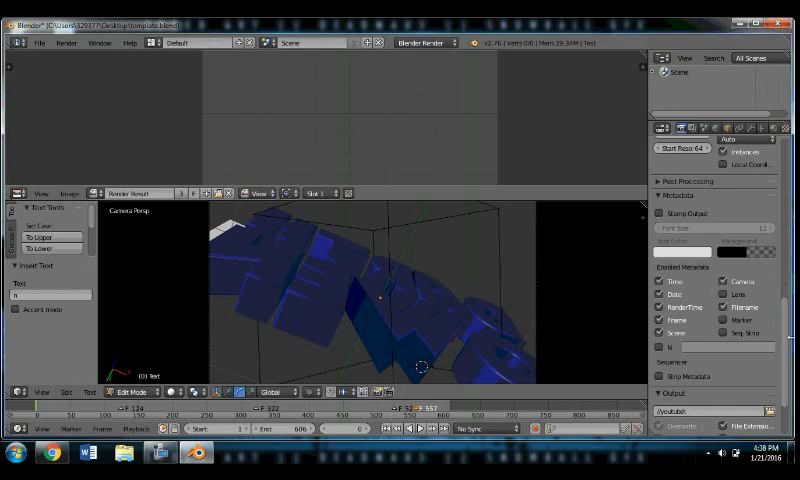
scroll("down", 3)
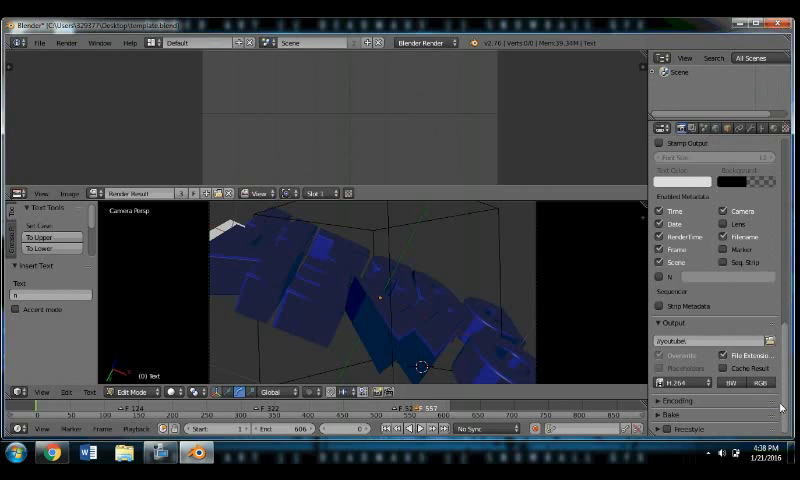
left_click(686, 382)
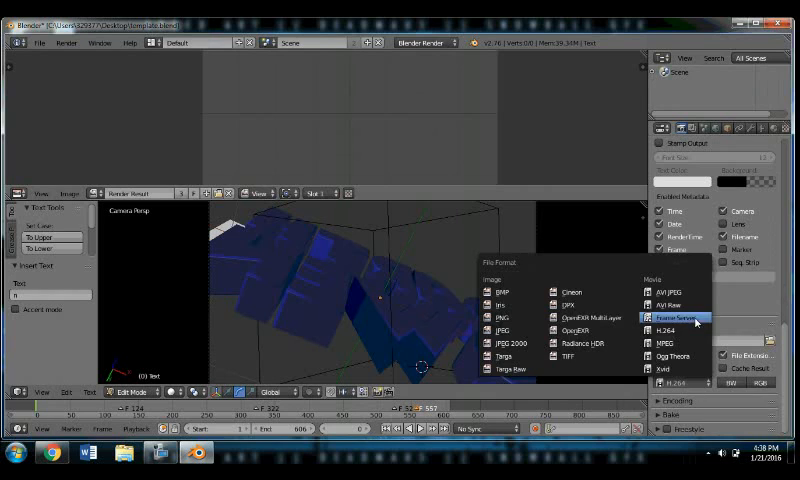
mouse_move(672, 292)
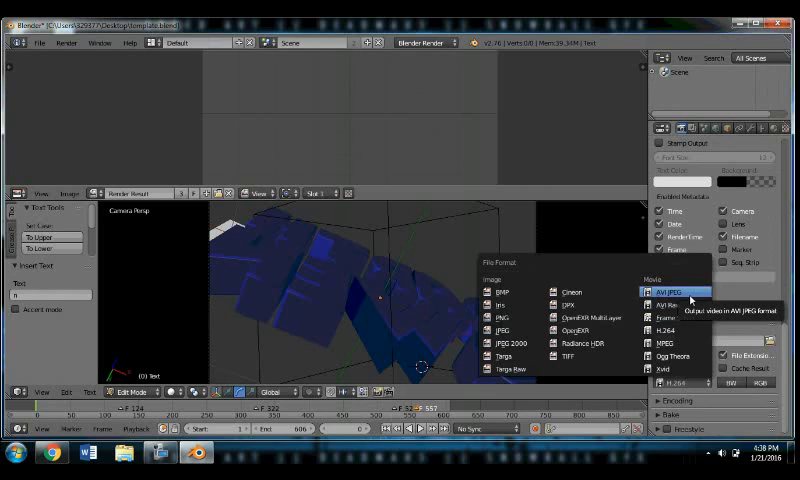
left_click(668, 292)
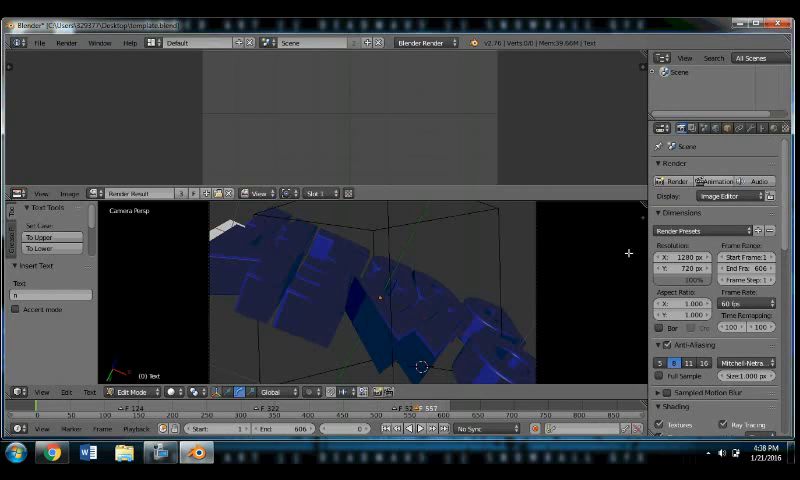
mouse_move(33, 406)
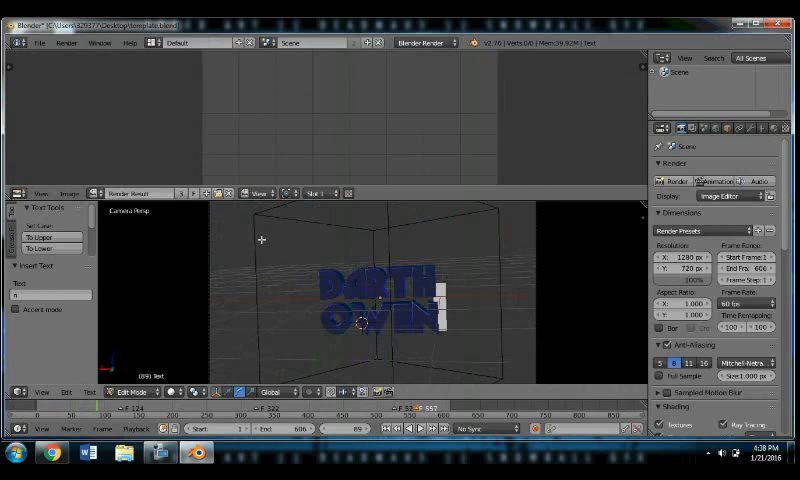
mouse_move(529, 211)
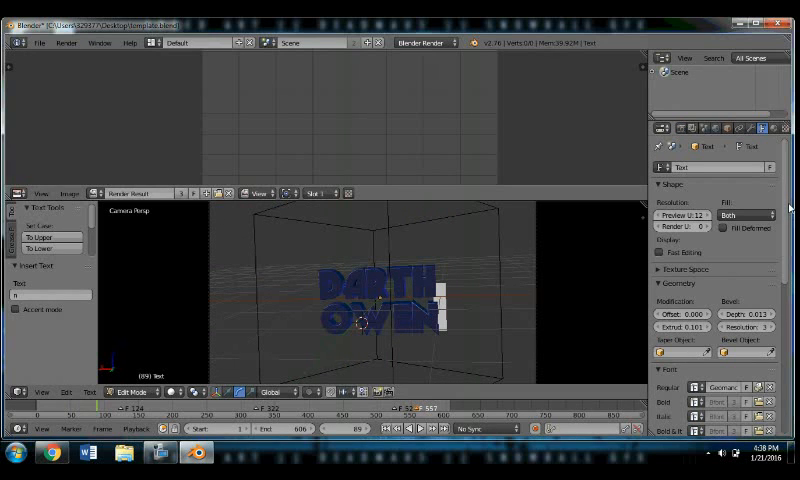
Reduce the title font size to 0.980 and render the whole animation.
scroll("down", 3)
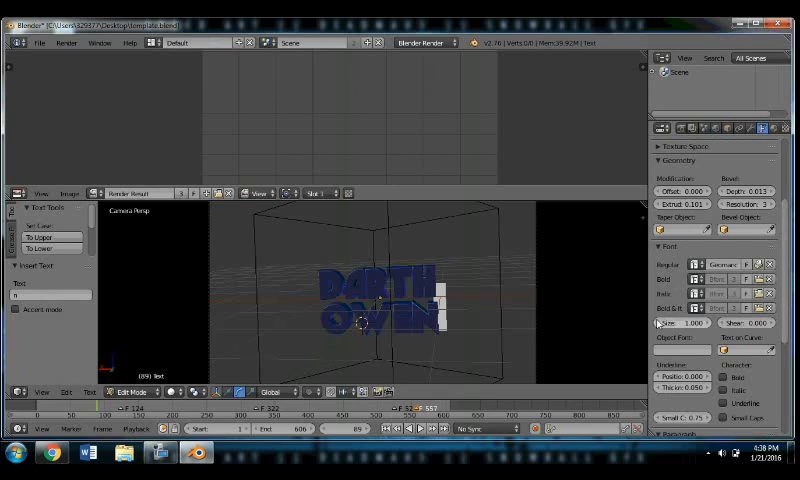
left_click_drag(700, 323, 690, 323)
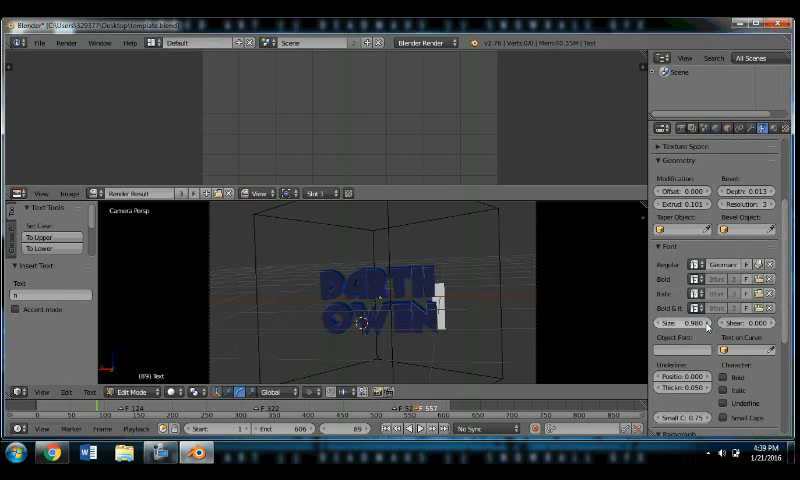
left_click(695, 323)
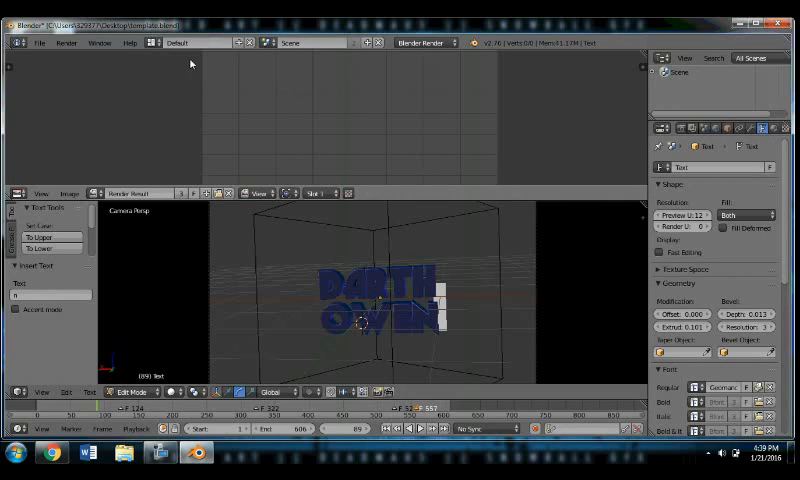
left_click(67, 43)
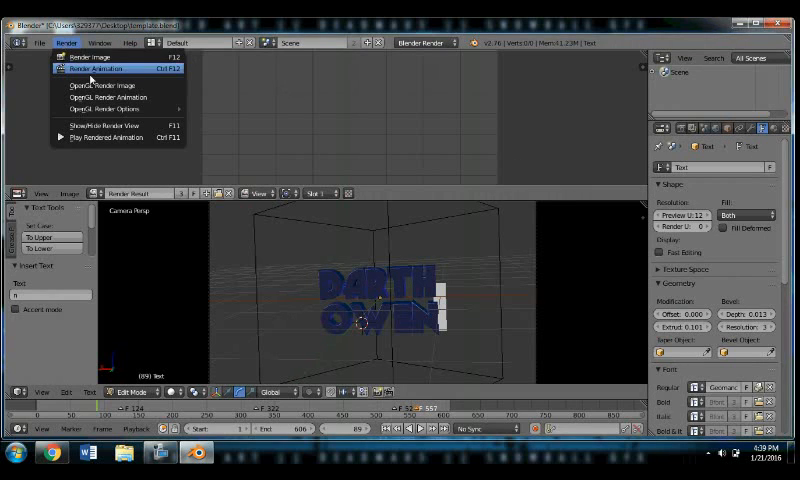
left_click(90, 68)
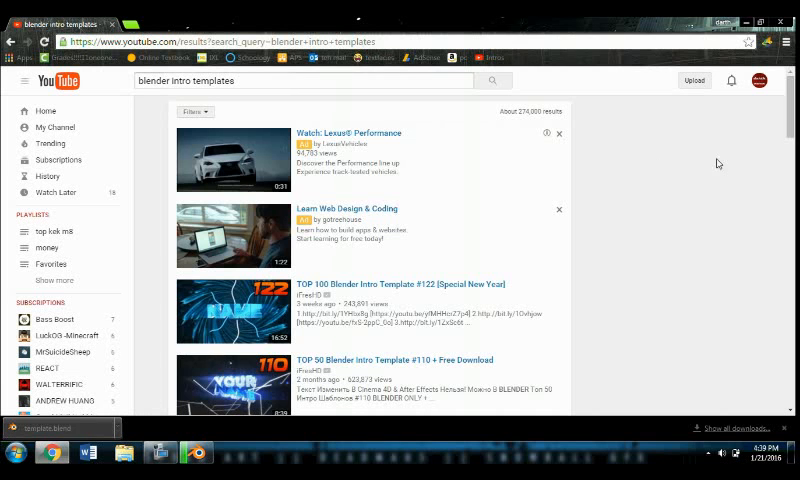
mouse_move(304, 124)
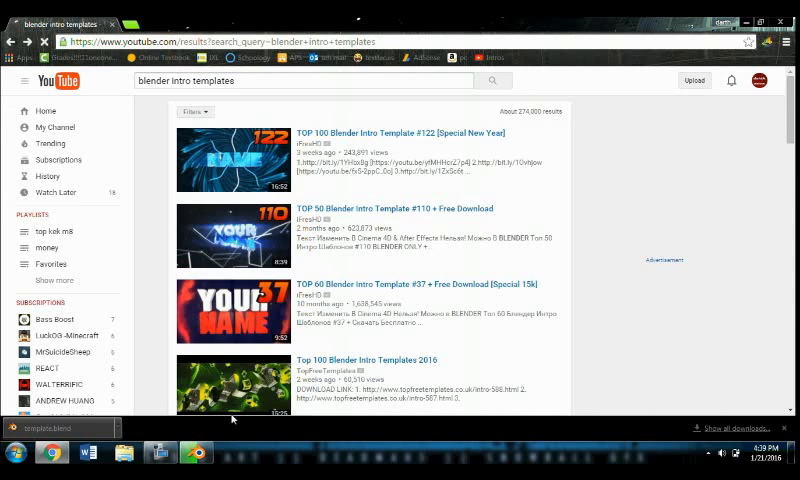
Open and watch the 'Blender Intro Template #3 Worse?' video.
left_click(40, 440)
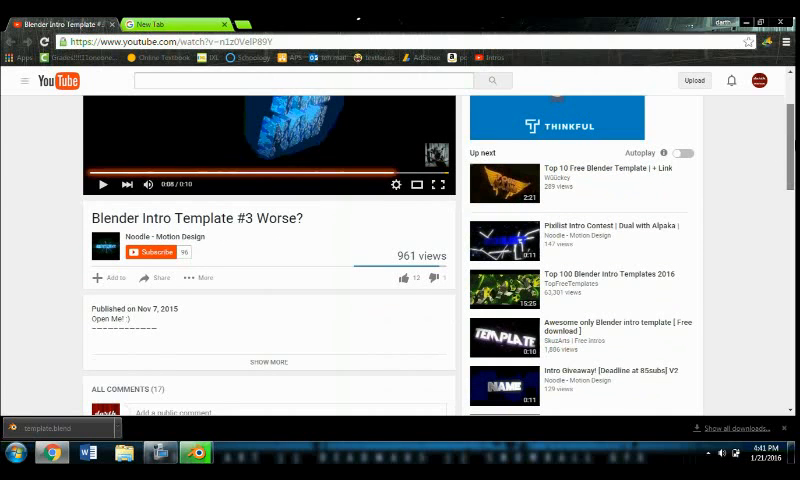
scroll("up", 3)
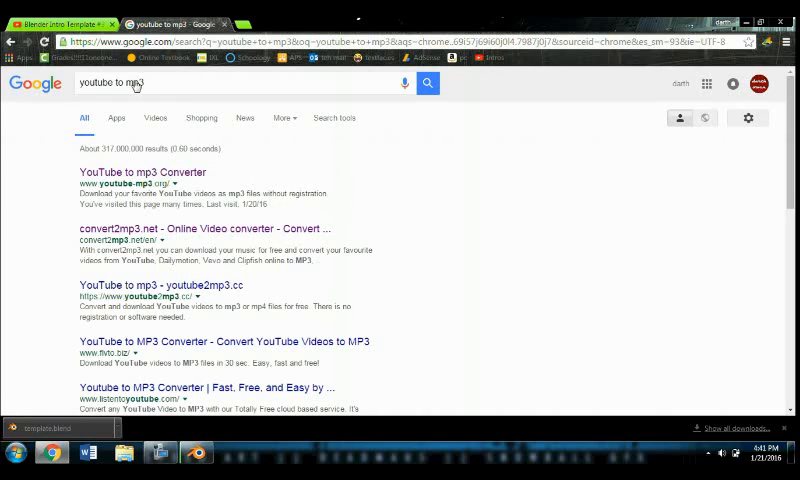
Convert the pasted YouTube template link to MP3 on the converter site.
left_click(148, 172)
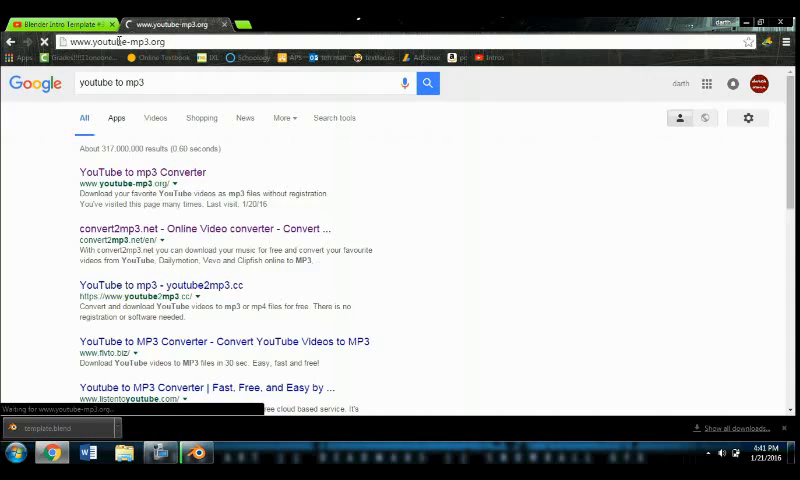
left_click(147, 172)
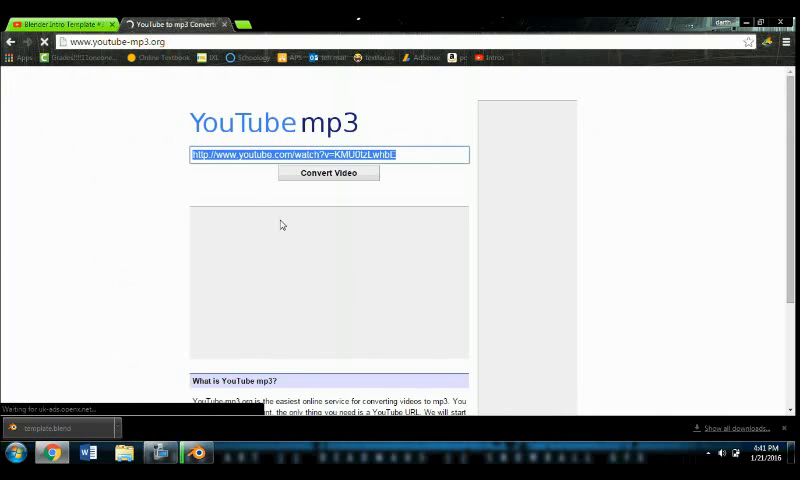
mouse_move(380, 134)
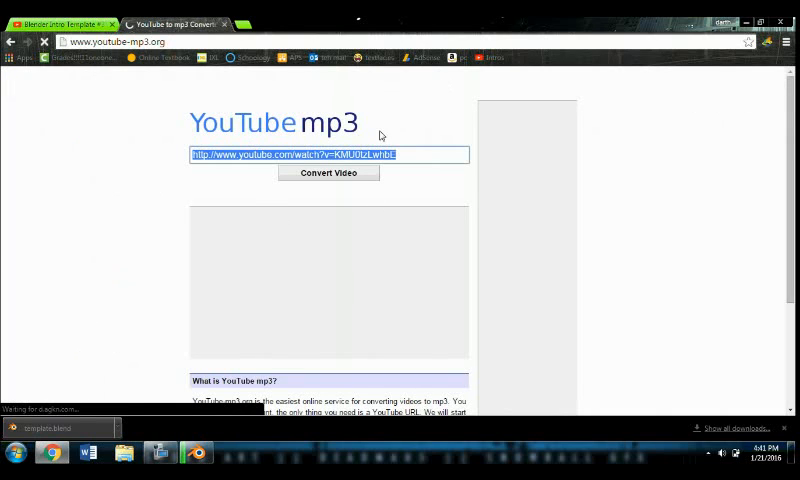
left_click(328, 172)
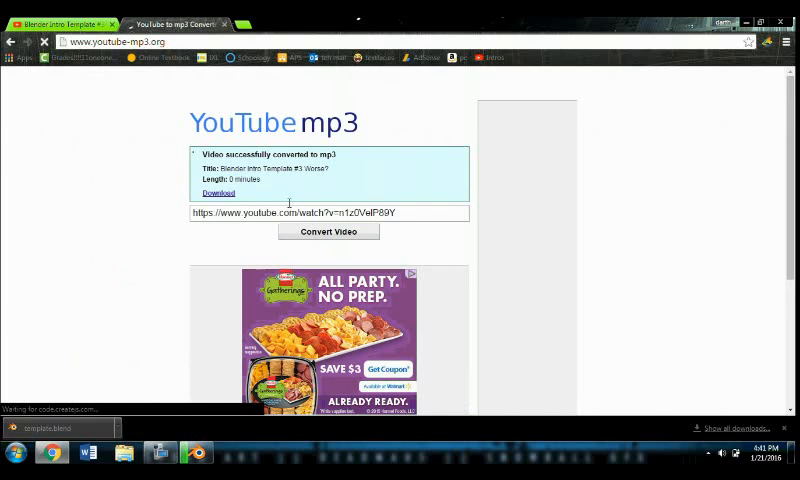
Save the converted MP3 download as 'intro music'.
right_click(217, 192)
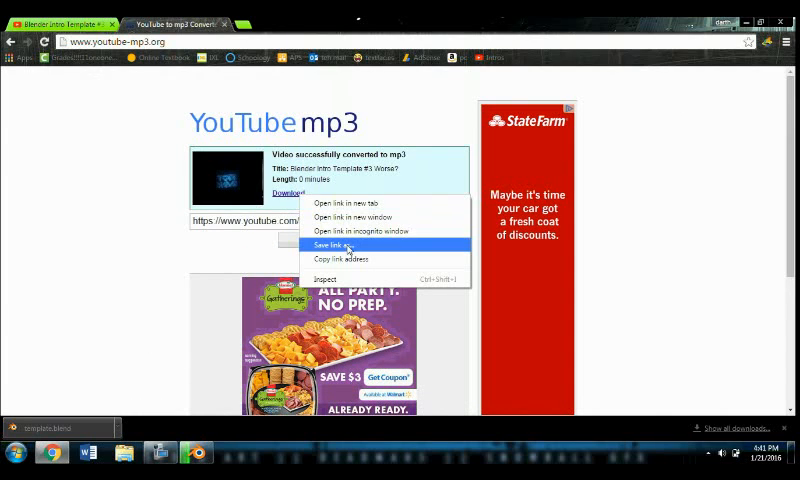
left_click(331, 245)
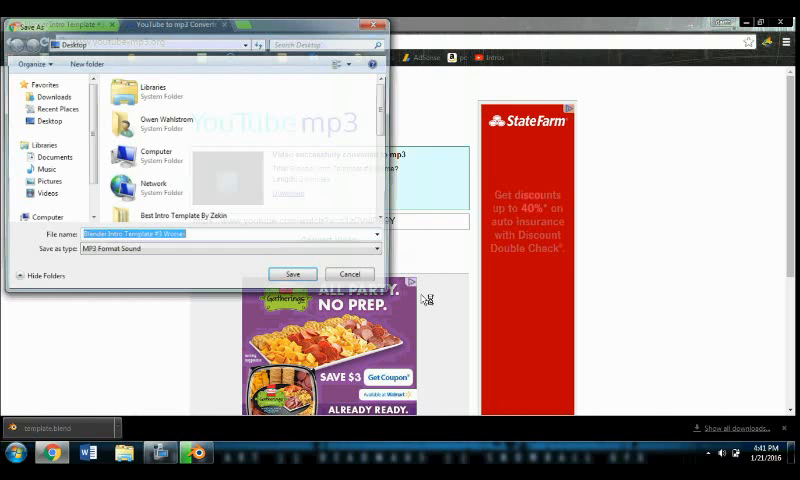
type("intro")
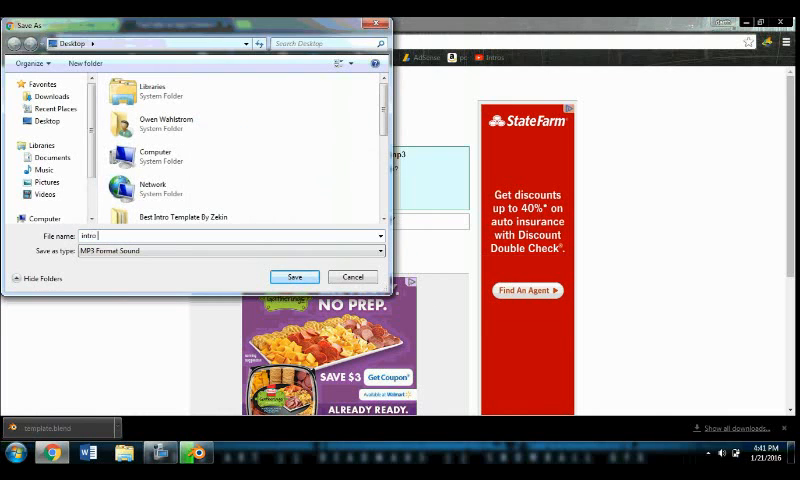
type("music")
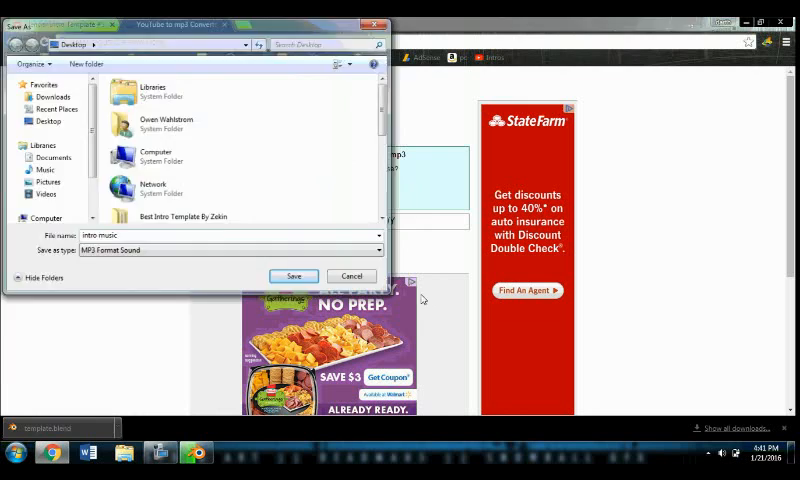
left_click(293, 276)
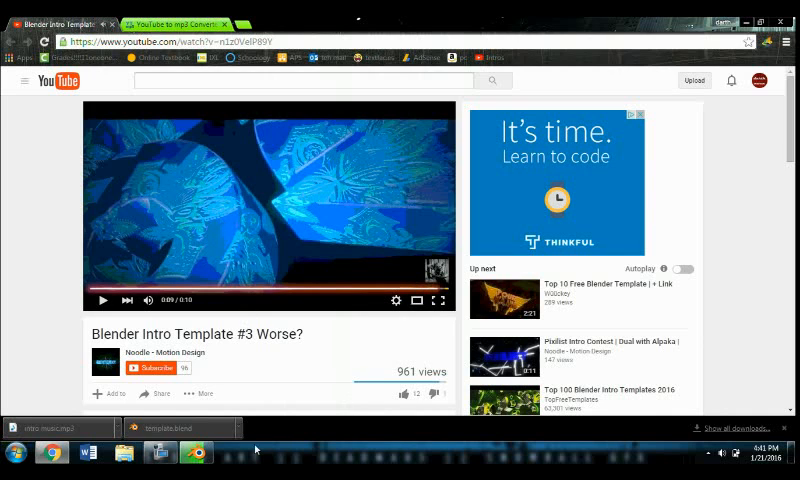
Open the youtube folder containing the rendered 0001-0606 clip.
left_click(190, 450)
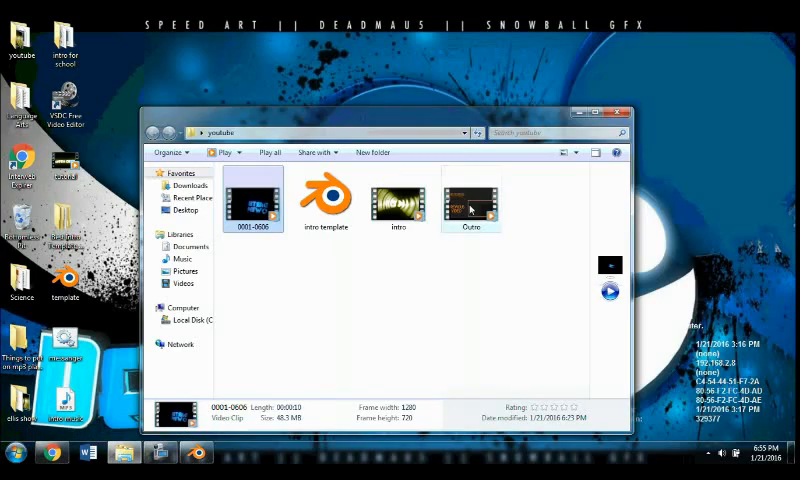
Play the 0001-0606 clip in Windows Media Player, then close it.
double_click(253, 197)
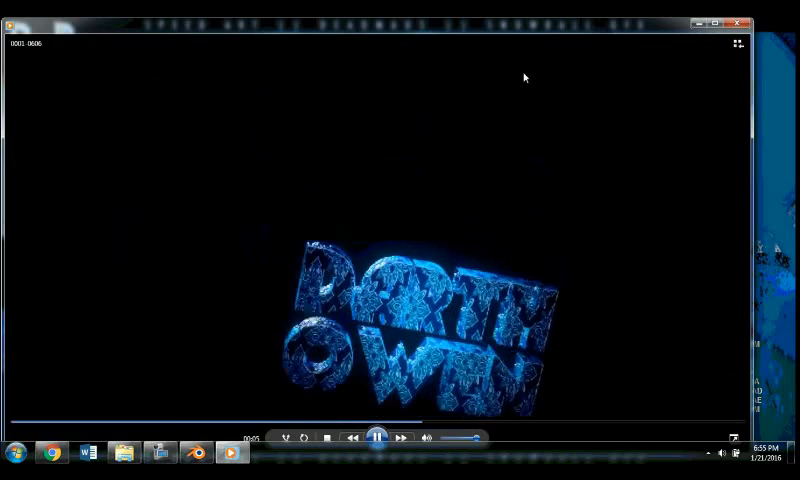
left_click(12, 451)
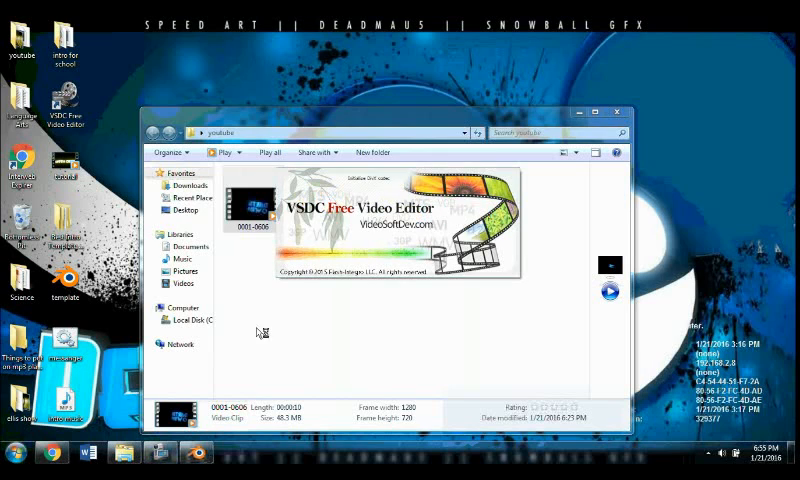
mouse_move(348, 287)
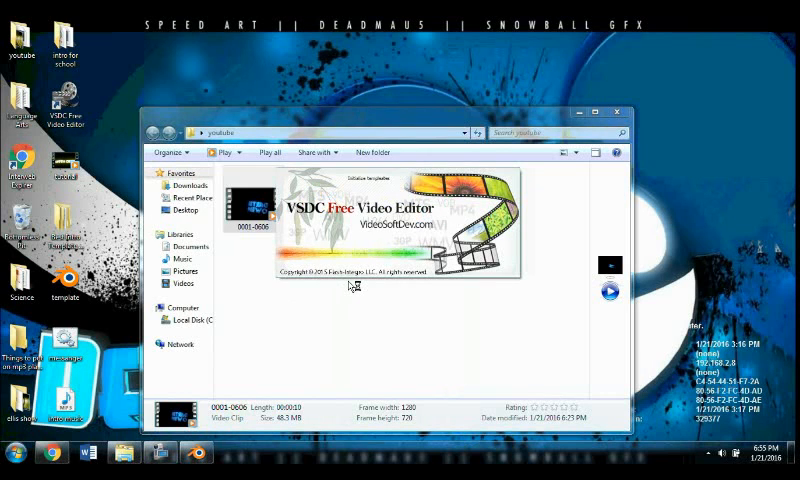
mouse_move(382, 287)
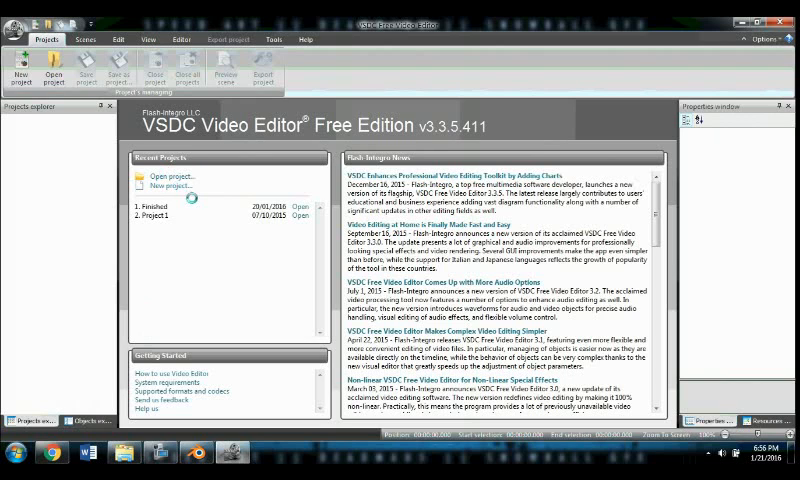
Create the new Intro project with its default settings and begin adding a video.
left_click(8, 452)
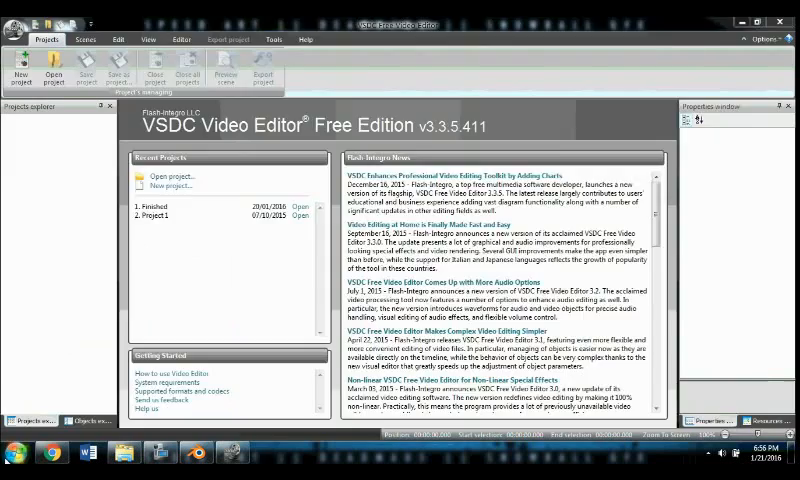
mouse_move(264, 340)
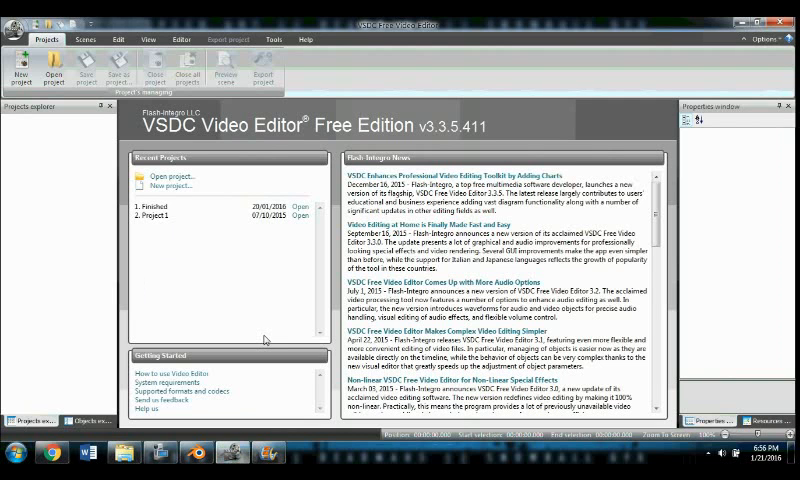
left_click(172, 187)
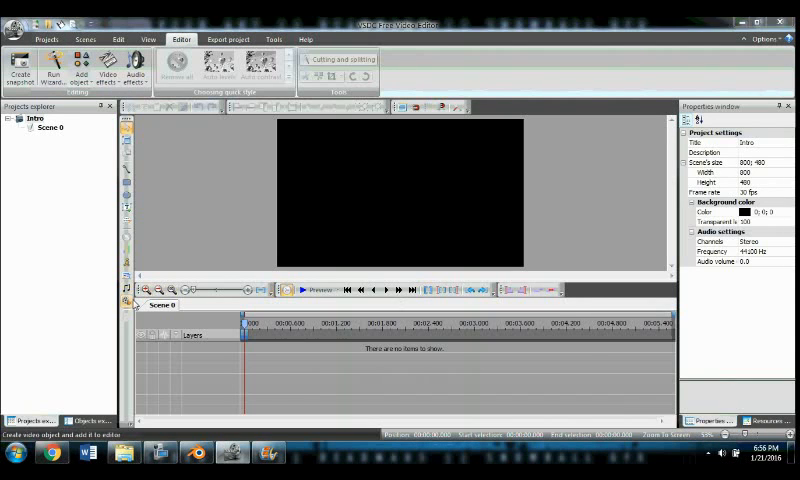
left_click(90, 72)
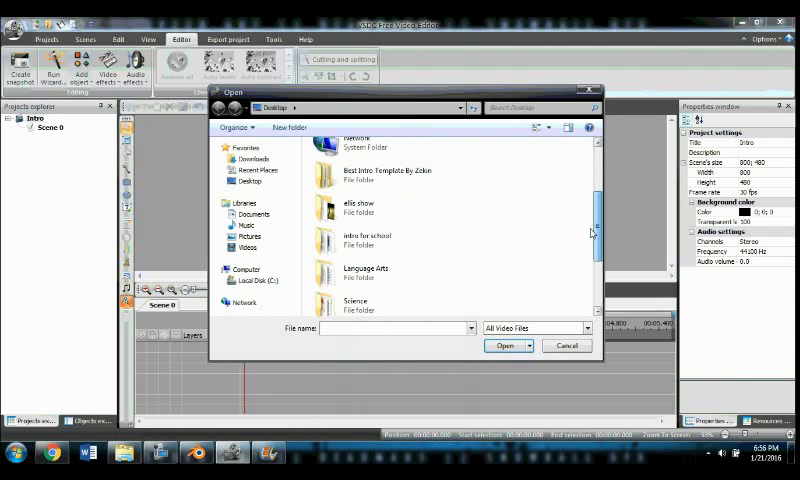
Import the rendered 0001-0606 clip from the youtube folder onto the timeline.
scroll("down", 3)
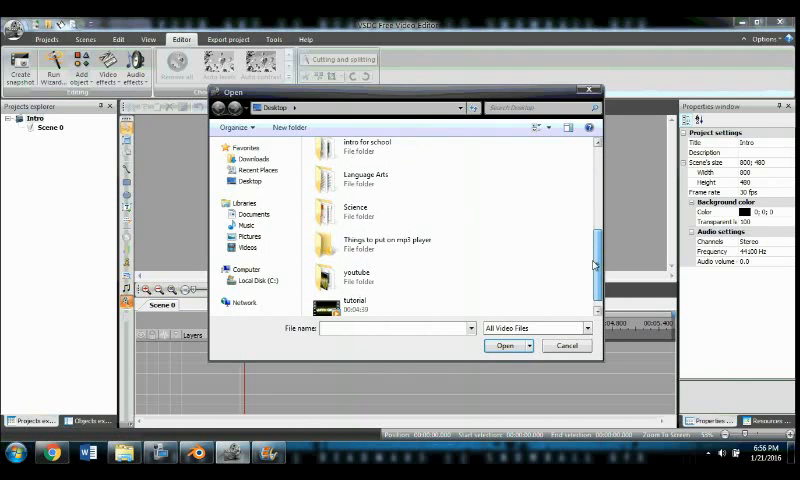
double_click(356, 272)
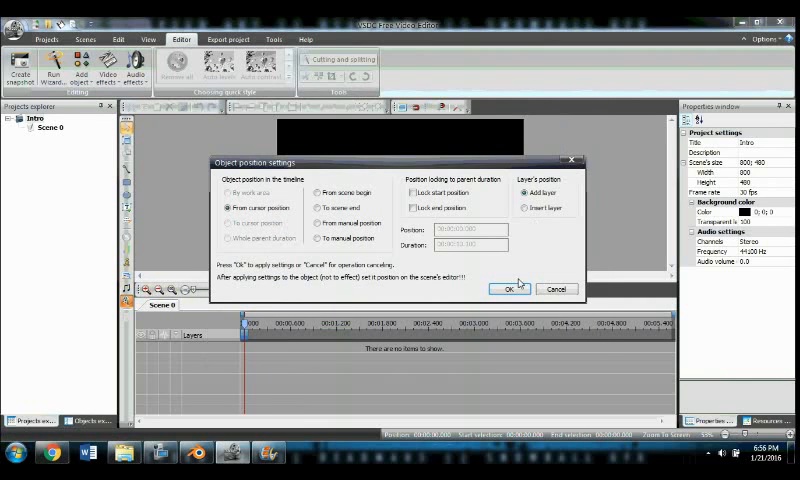
left_click(510, 289)
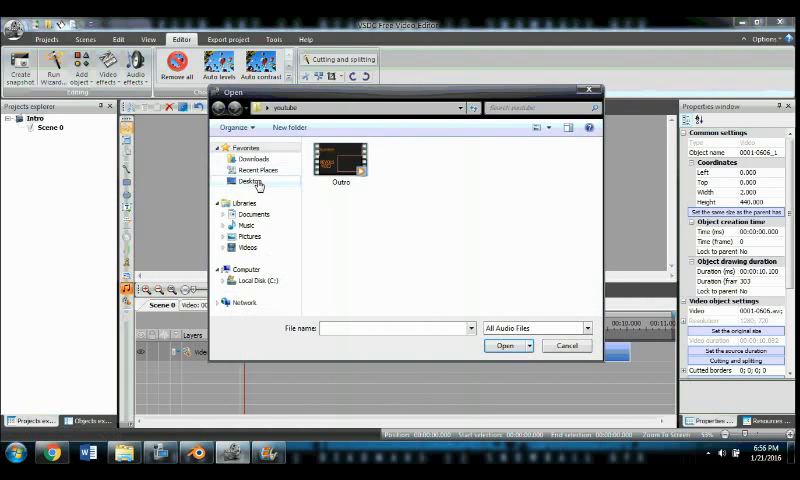
Import 'intro music' from the Desktop as the scene's audio track.
left_click(250, 181)
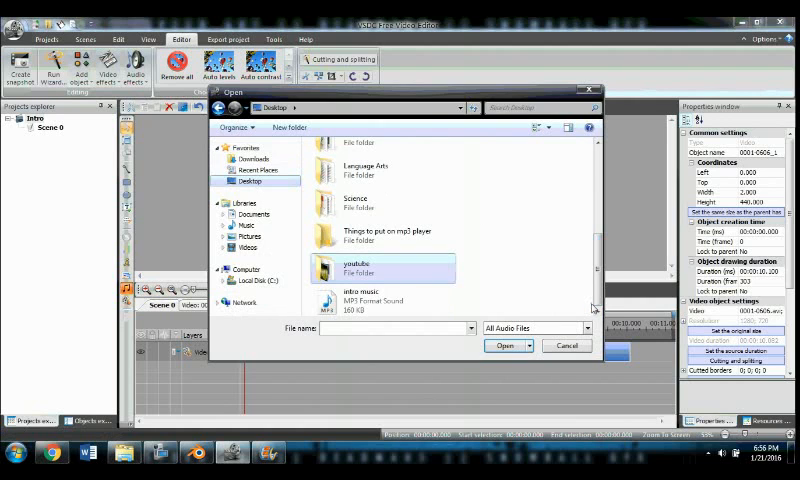
left_click(503, 345)
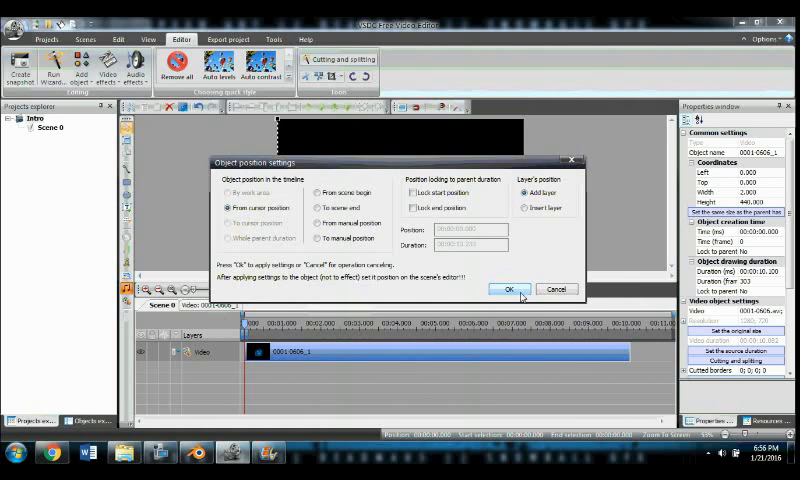
left_click(510, 289)
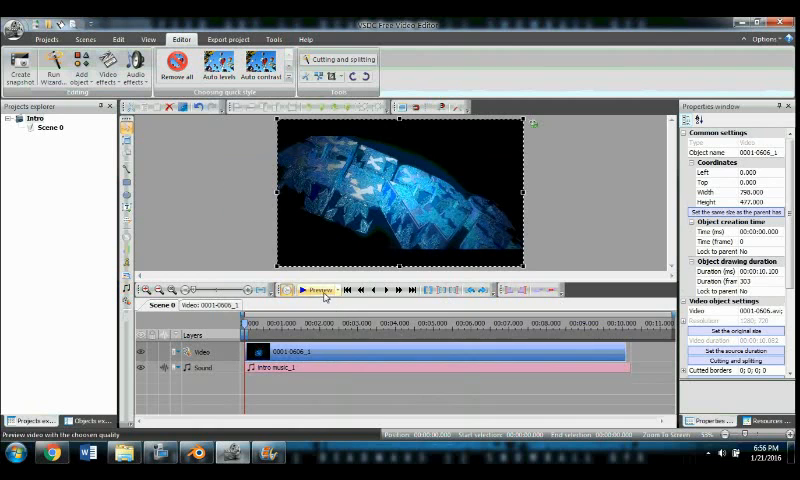
left_click(313, 290)
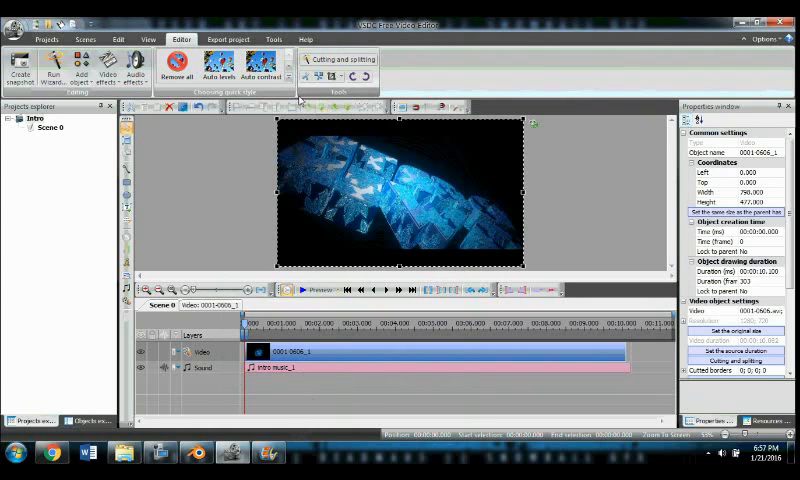
left_click(226, 38)
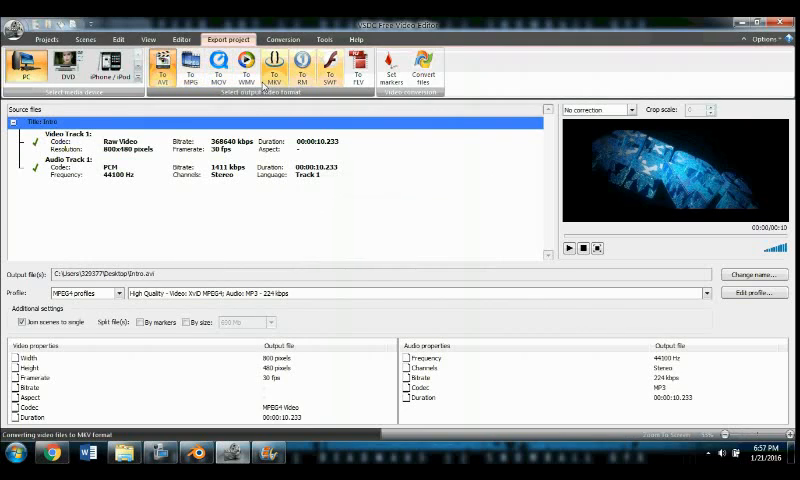
Export the Intro project as Intro.wmv and start the conversion.
left_click(246, 66)
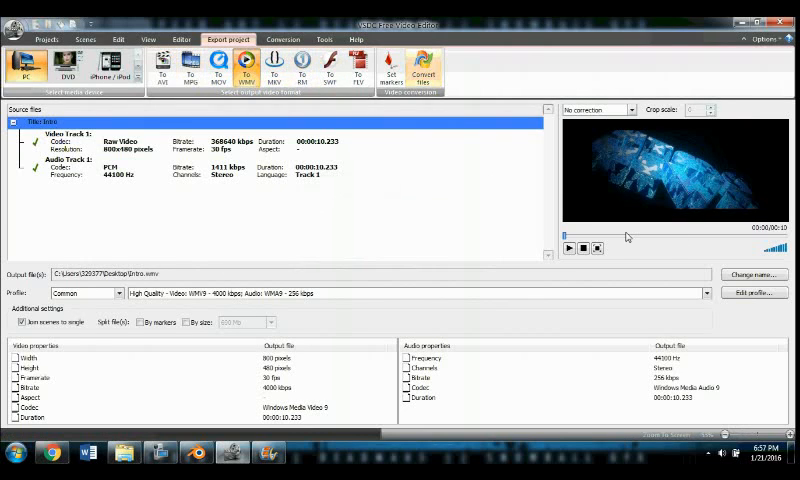
left_click(419, 70)
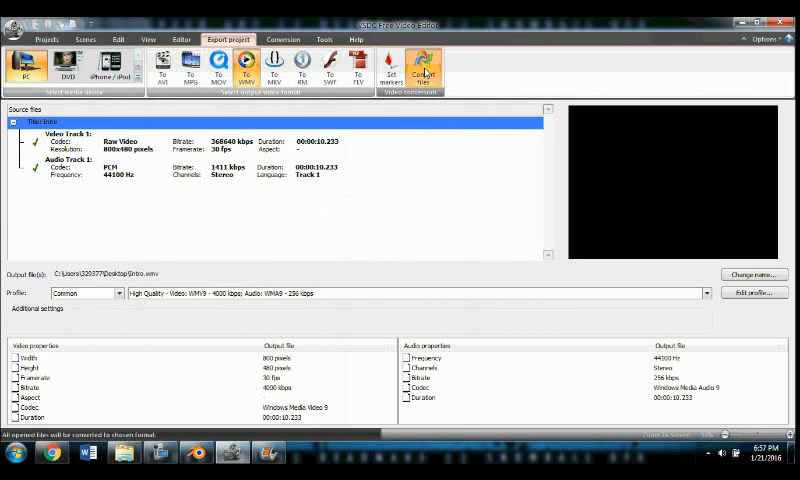
left_click(411, 68)
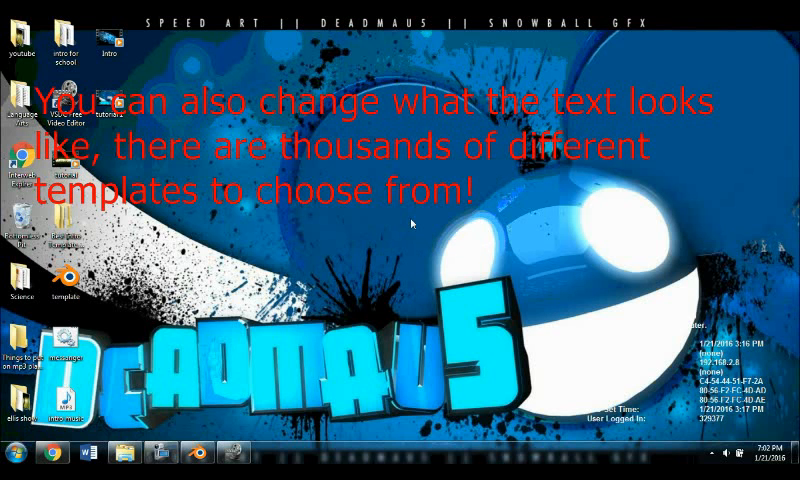
mouse_move(402, 229)
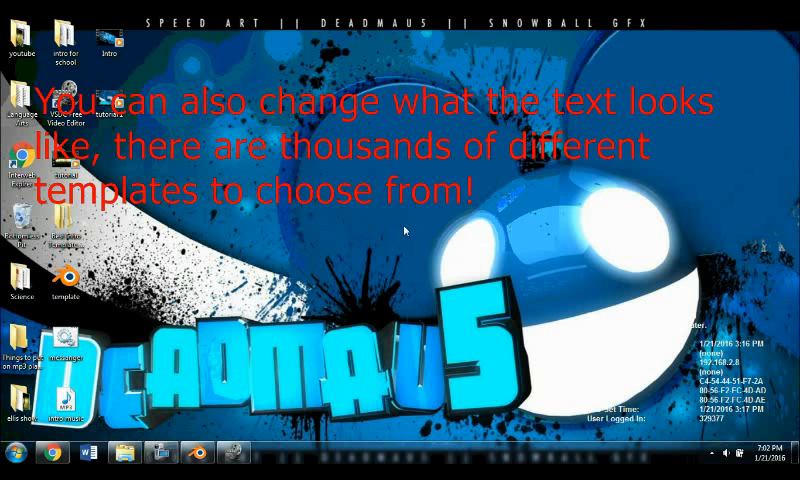